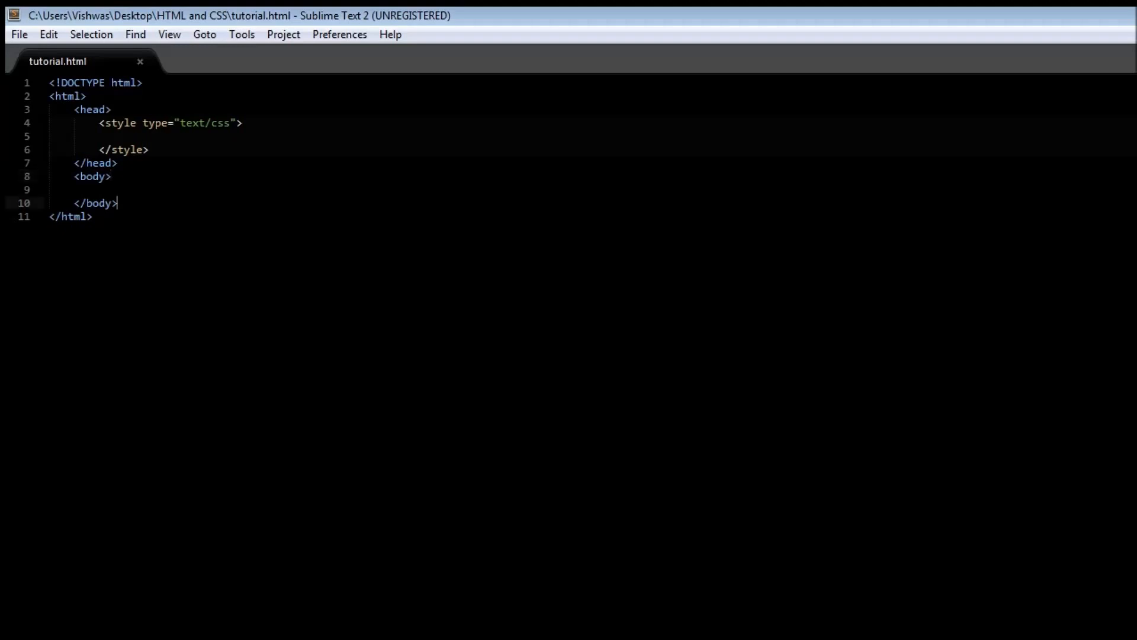
- Write two body paragraphs: <p>This is para 1</p> and <p>This is para 2</p>
{"action": "type", "text": "<"}
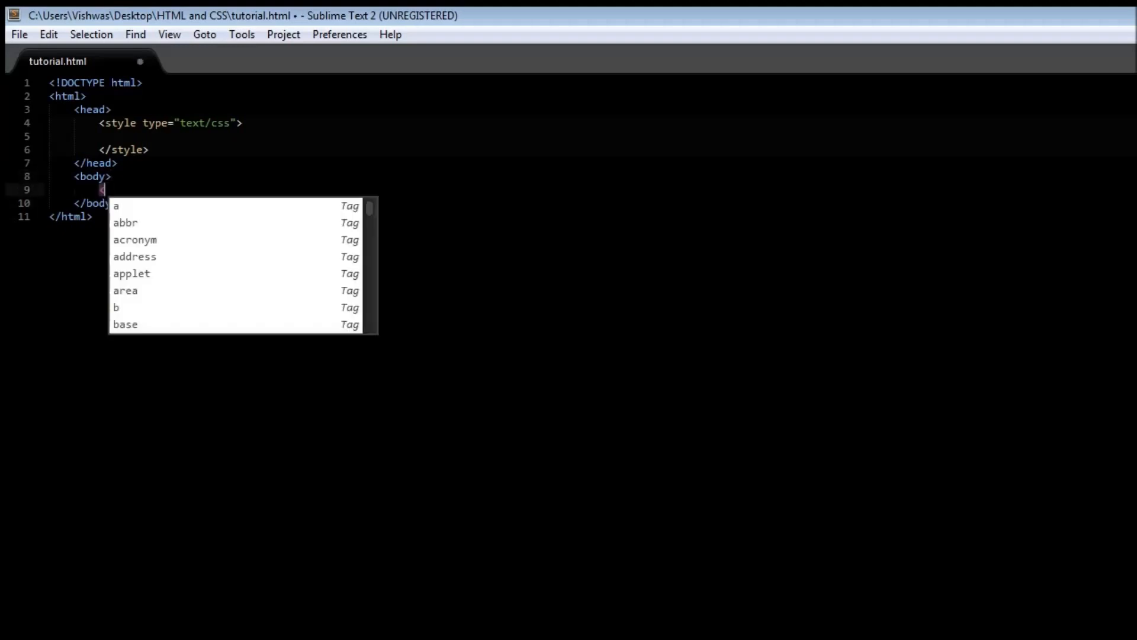
{"action": "type", "text": "This i</p>"}
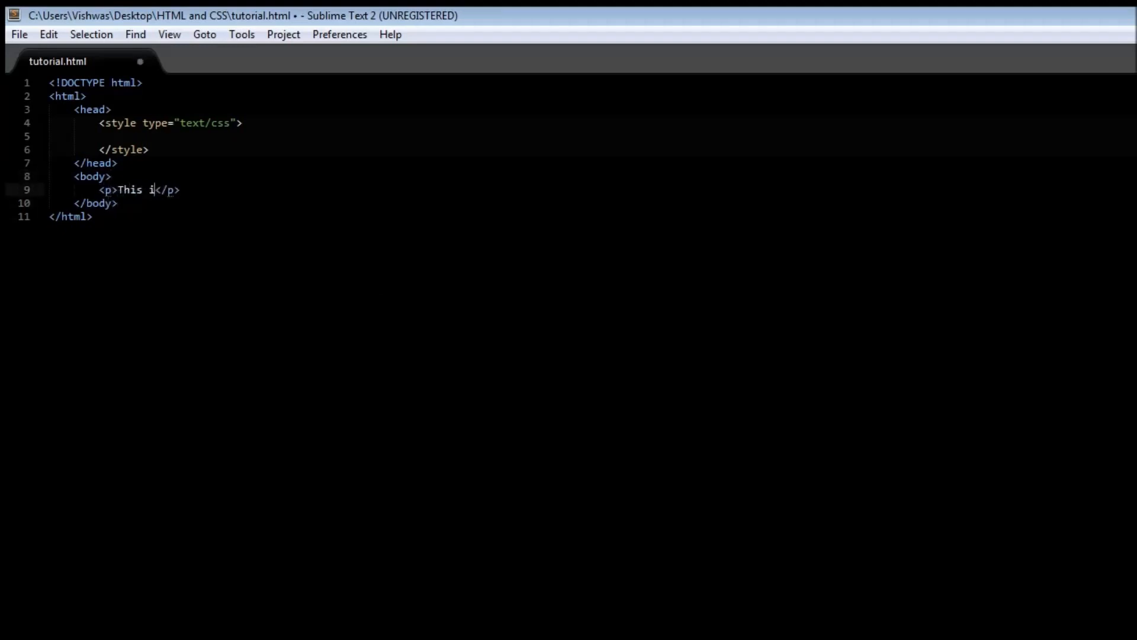
{"action": "type", "text": "s para 1"}
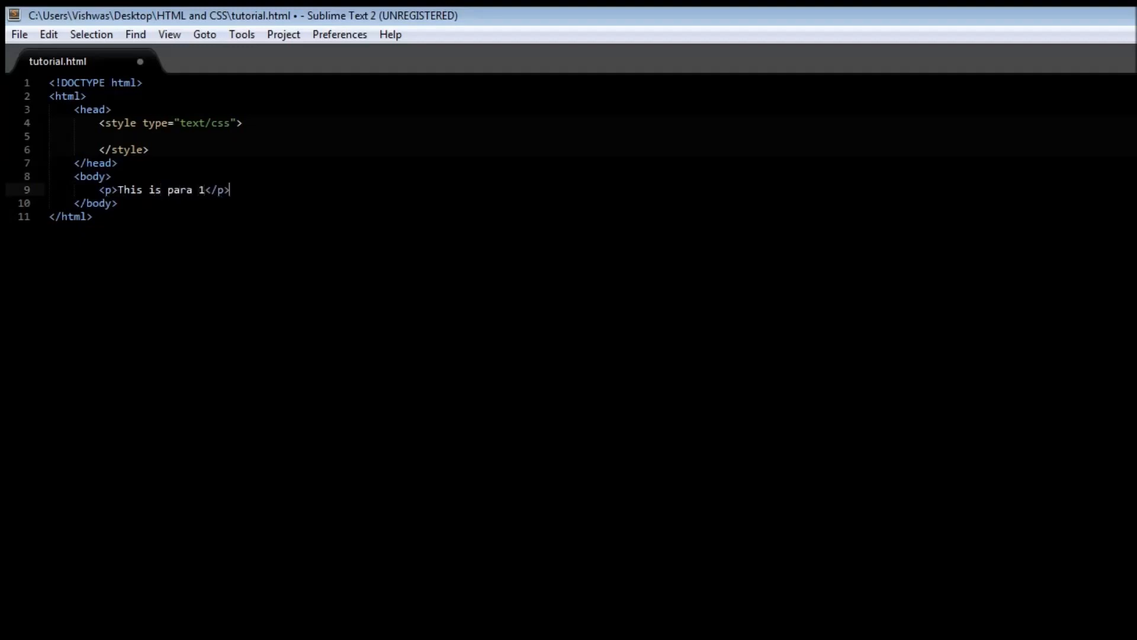
{"action": "type", "text": "<p></p>"}
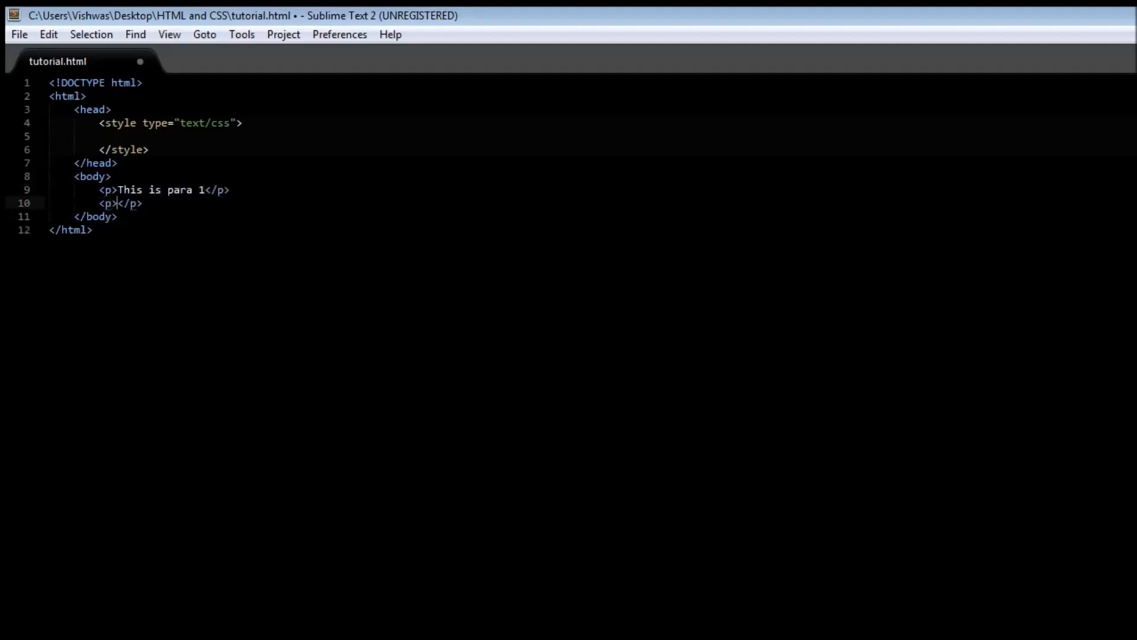
{"action": "type", "text": "This is para 2"}
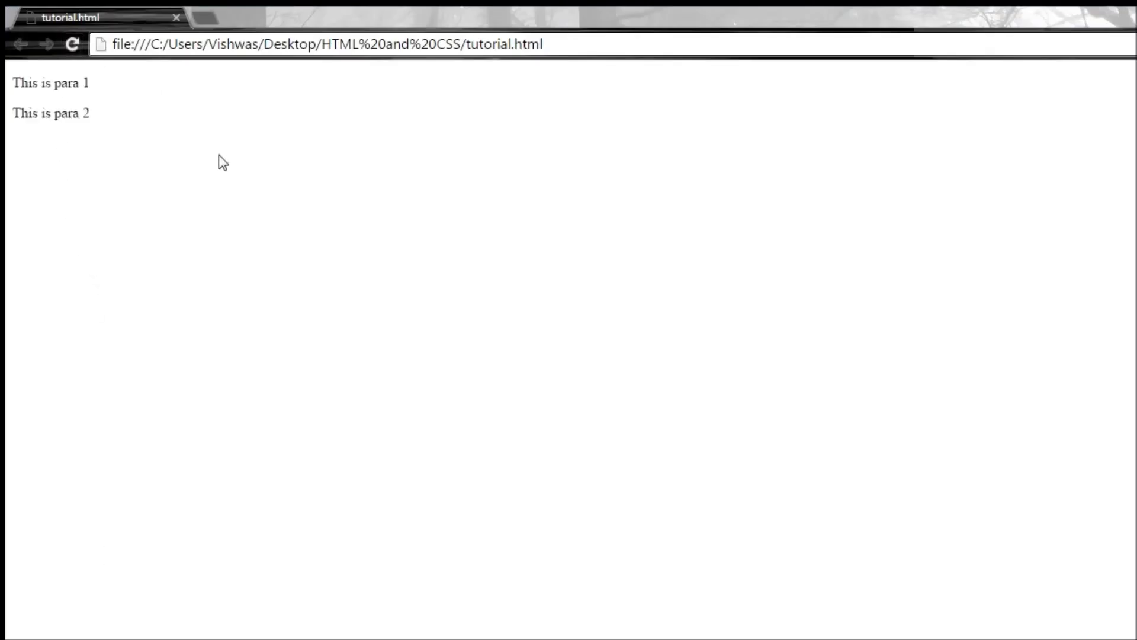
{"action": "mouse_move", "coordinate": [55, 152]}
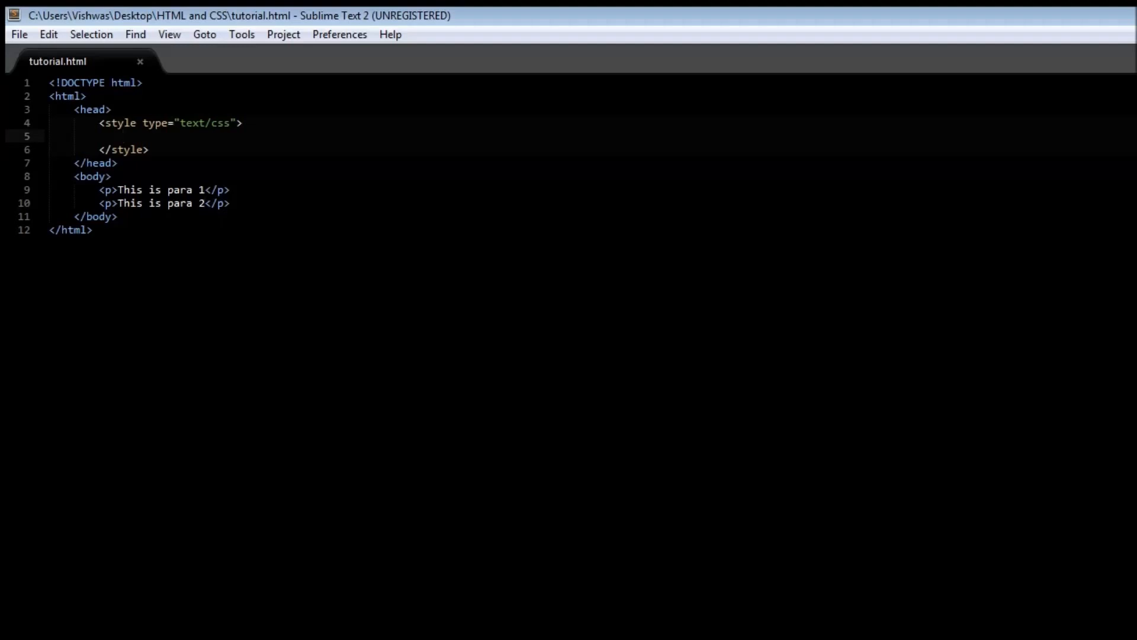
- Start a .relpos rule in the style block with position: relative
{"action": "left_click", "coordinate": [123, 136]}
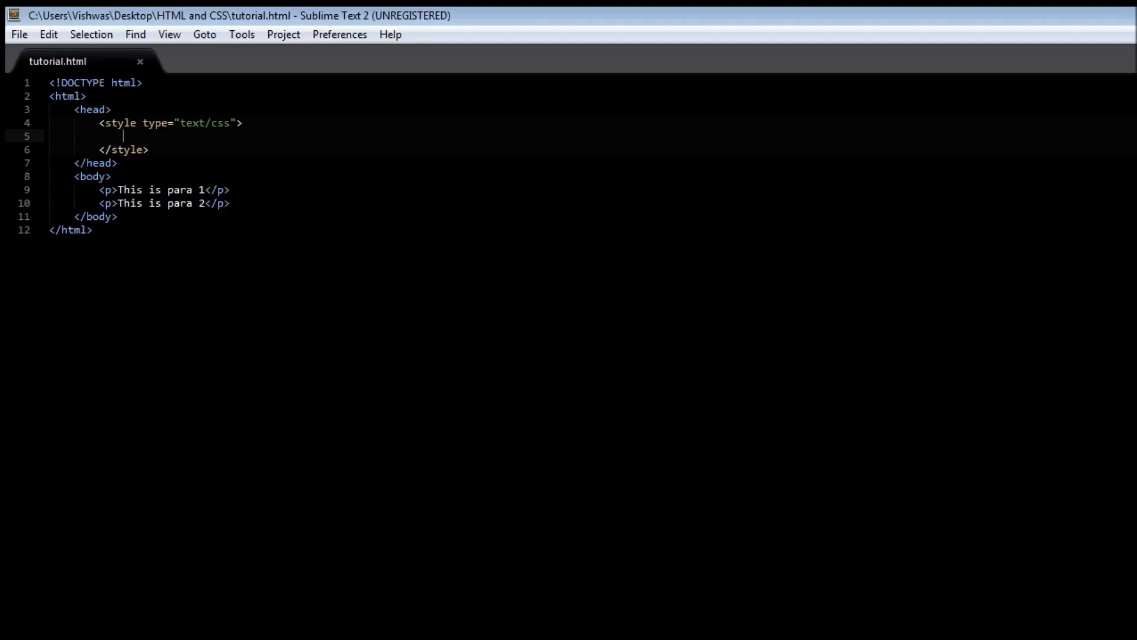
{"action": "type", "text": "."}
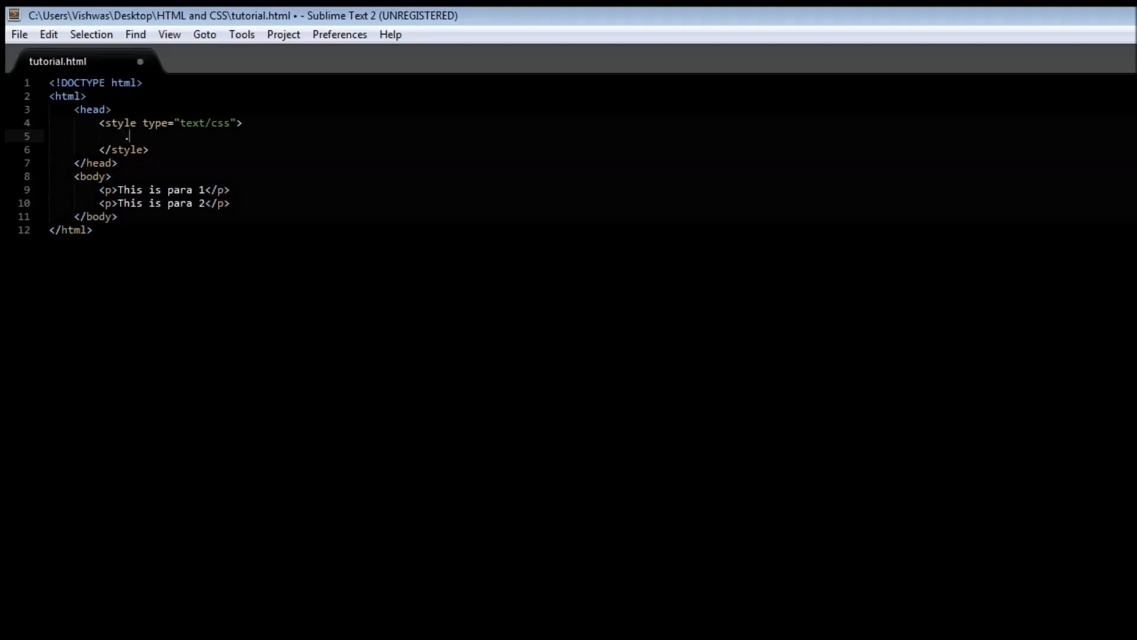
{"action": "type", "text": "re"}
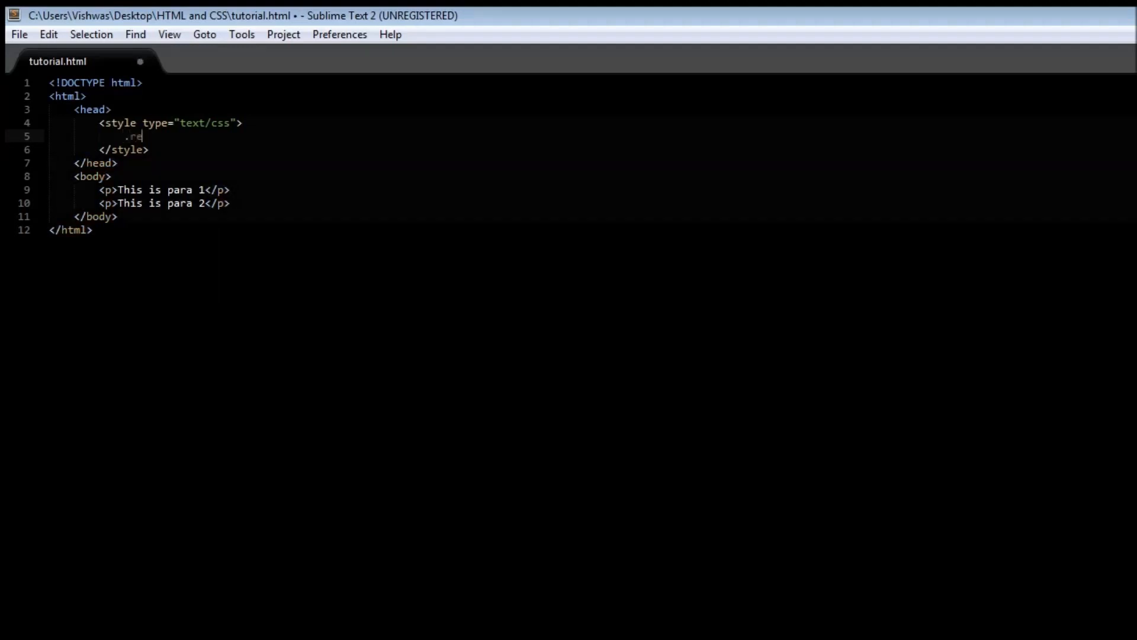
{"action": "type", "text": "lpos{}"}
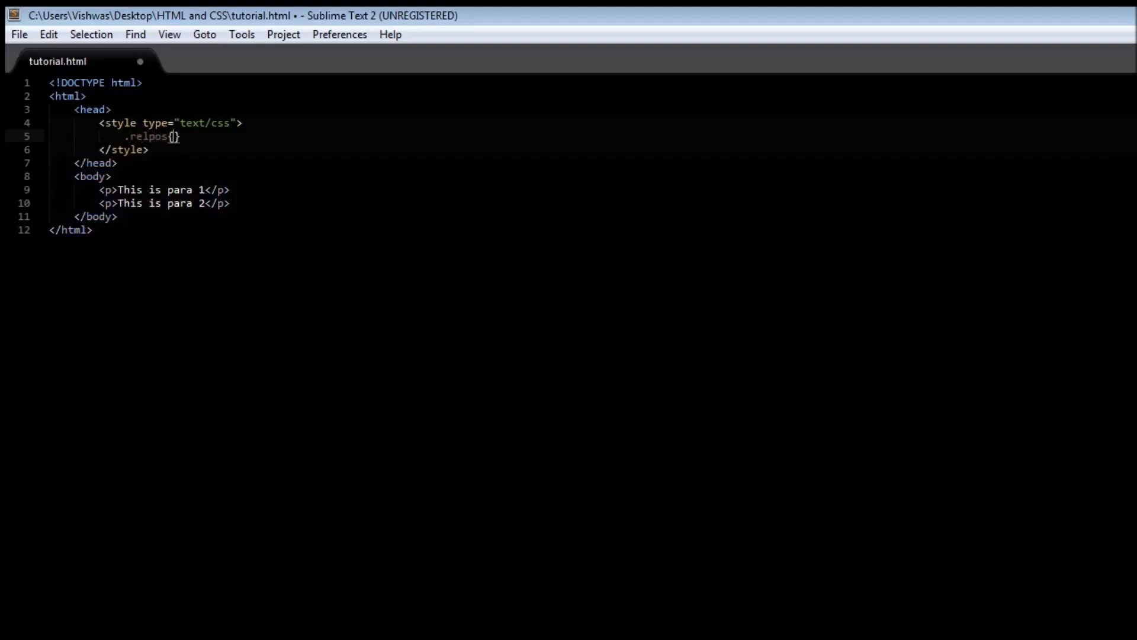
{"action": "key", "text": "enter"}
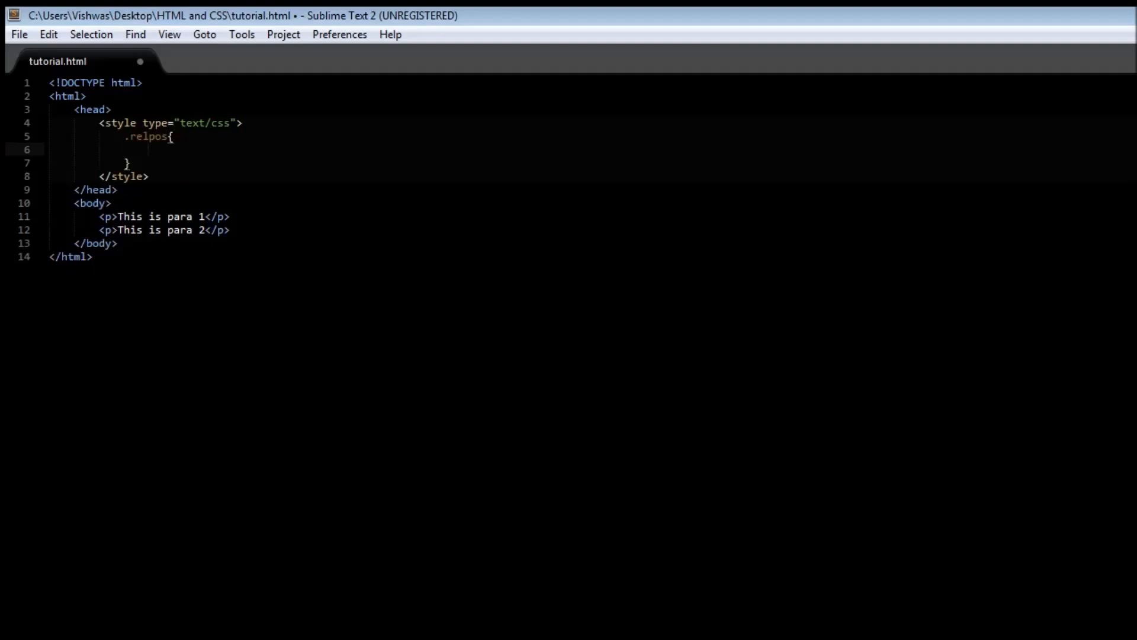
{"action": "type", "text": "position"}
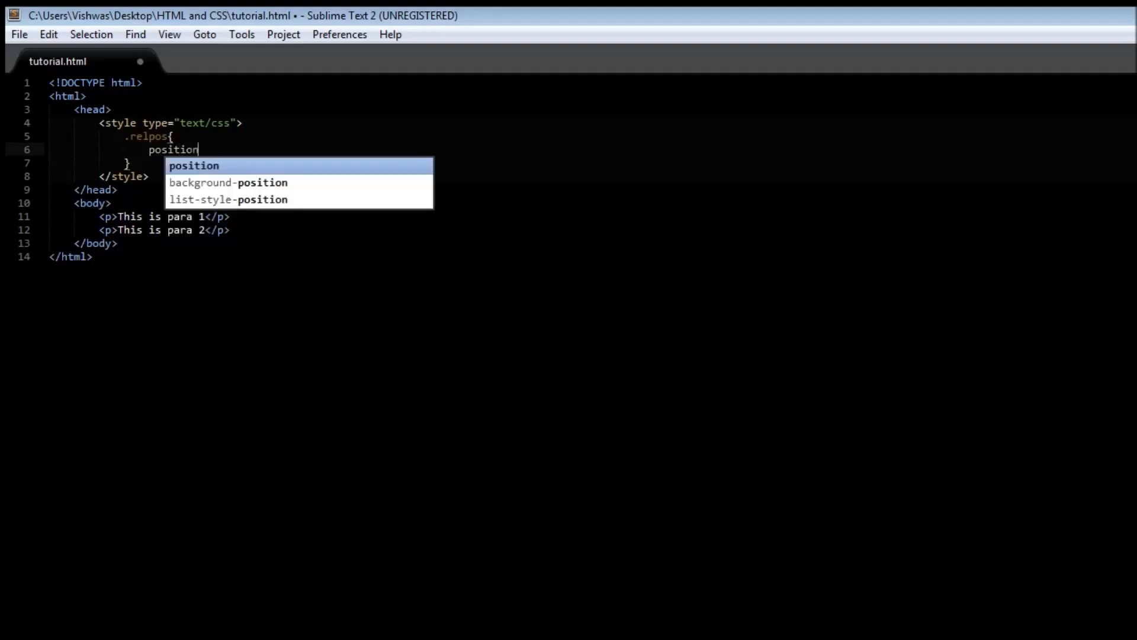
{"action": "type", "text": ": rel"}
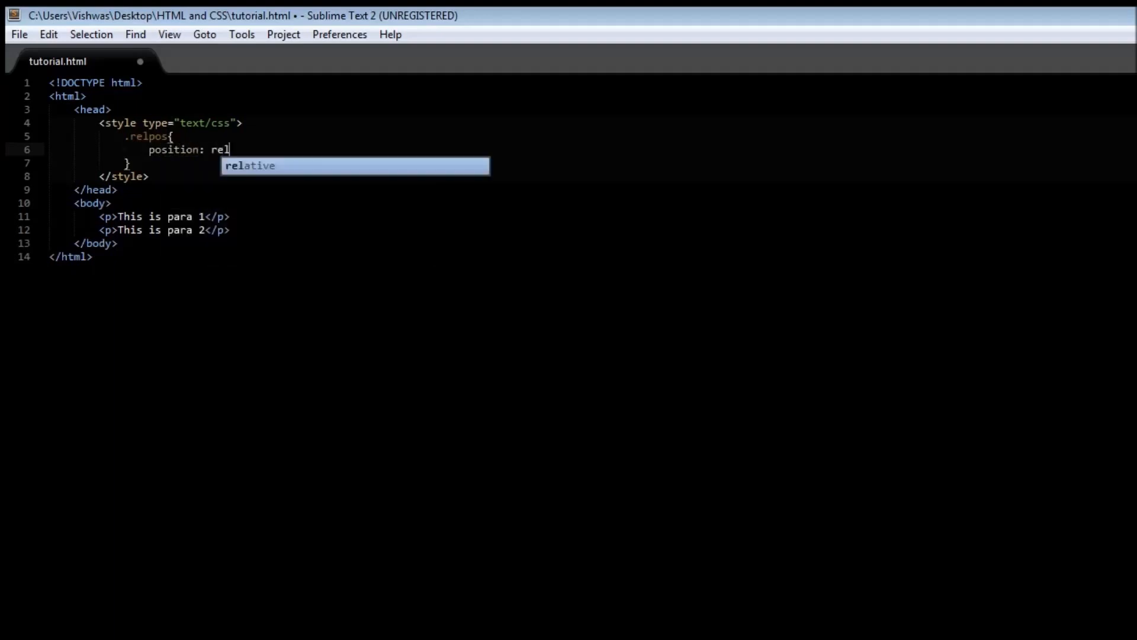
{"action": "type", "text": "tive;"}
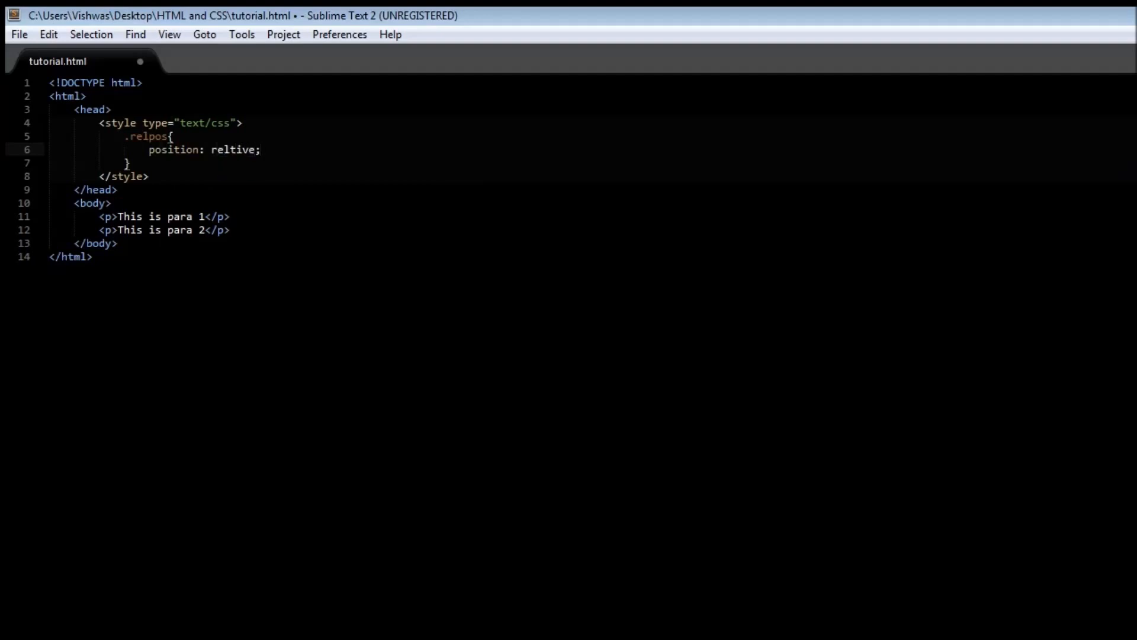
{"action": "type", "text": "relative"}
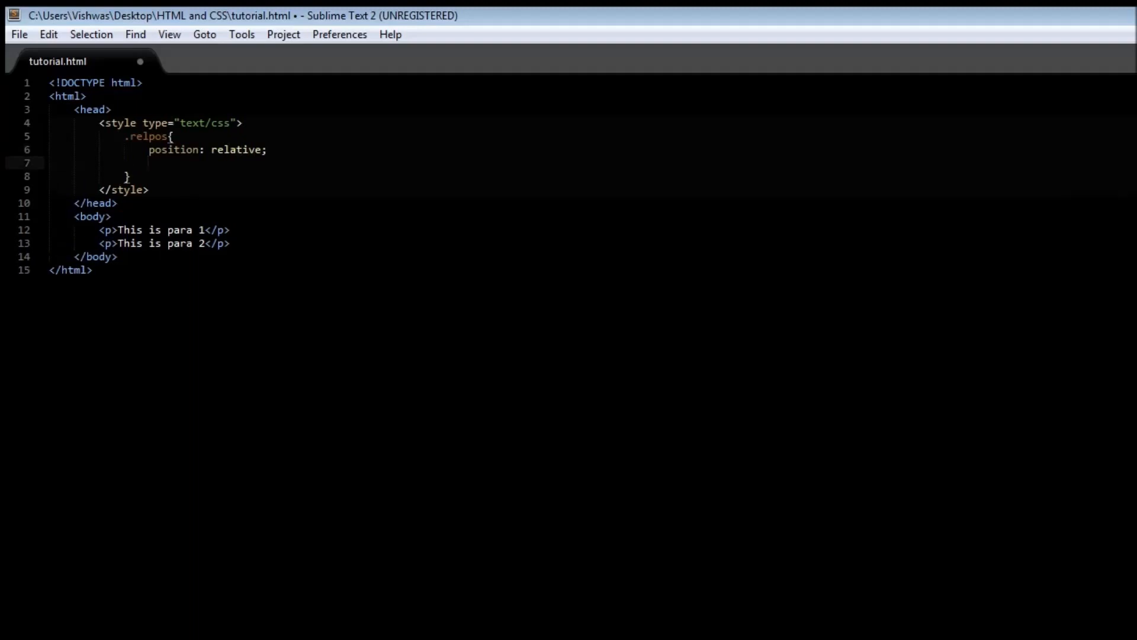
- Add top: 100px and left: 100px to .relpos and save tutorial.html
{"action": "type", "text": "top:"}
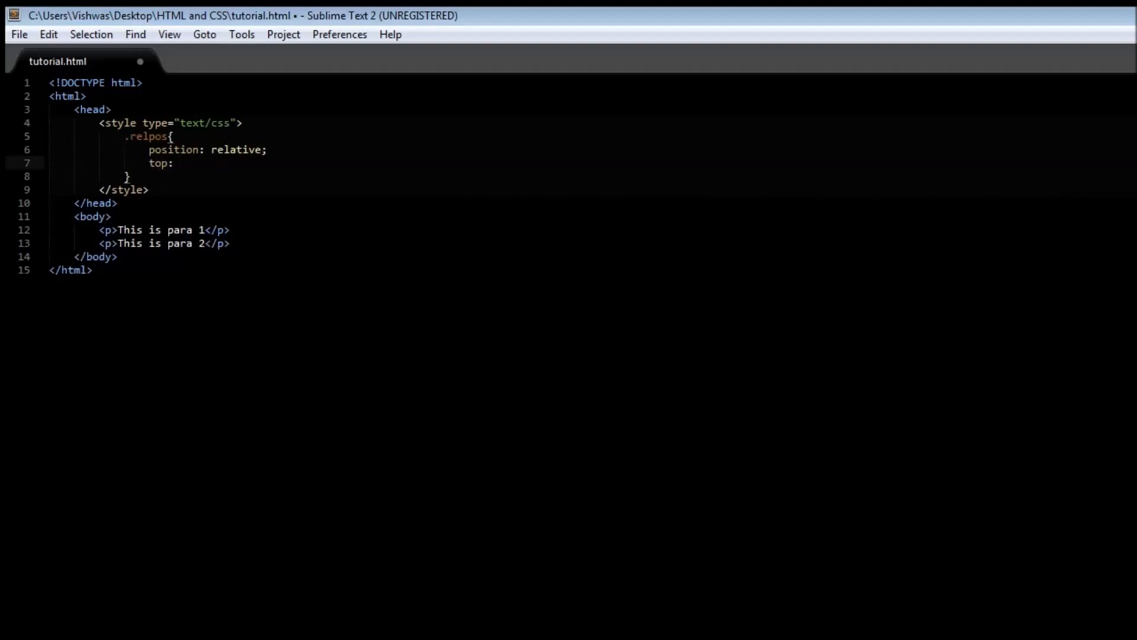
{"action": "type", "text": "100px"}
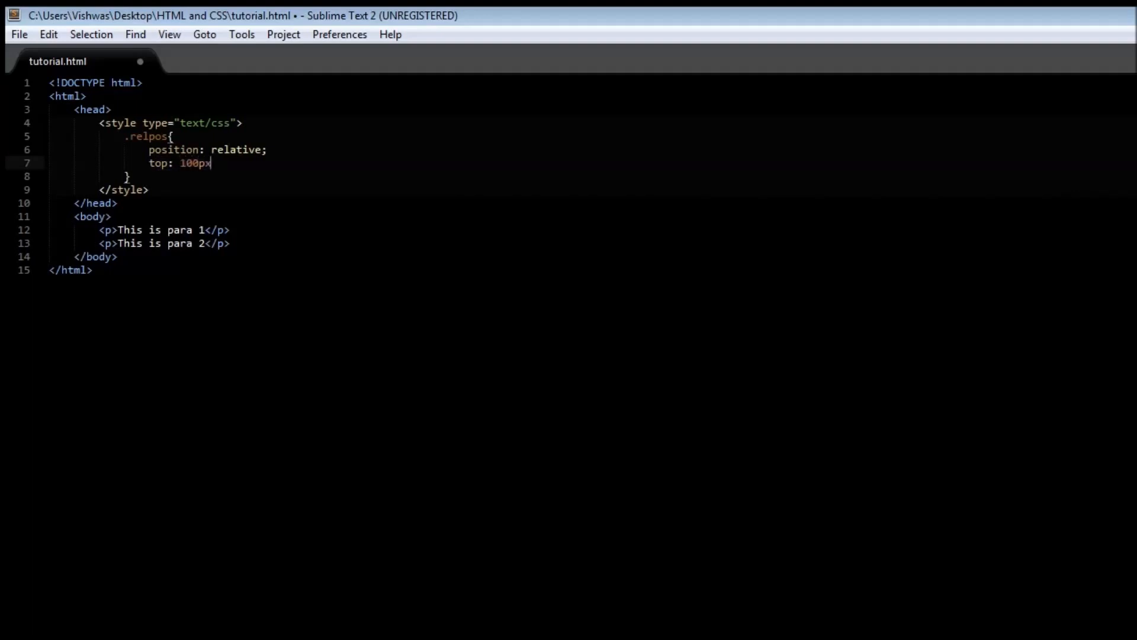
{"action": "type", "text": "left:;"}
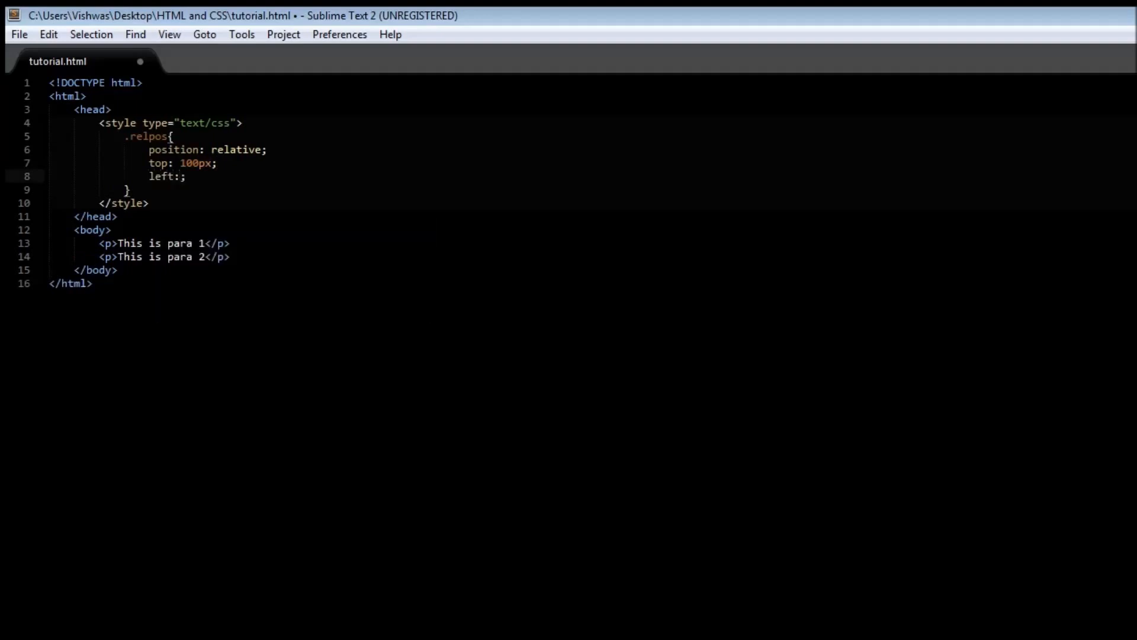
{"action": "type", "text": "100px"}
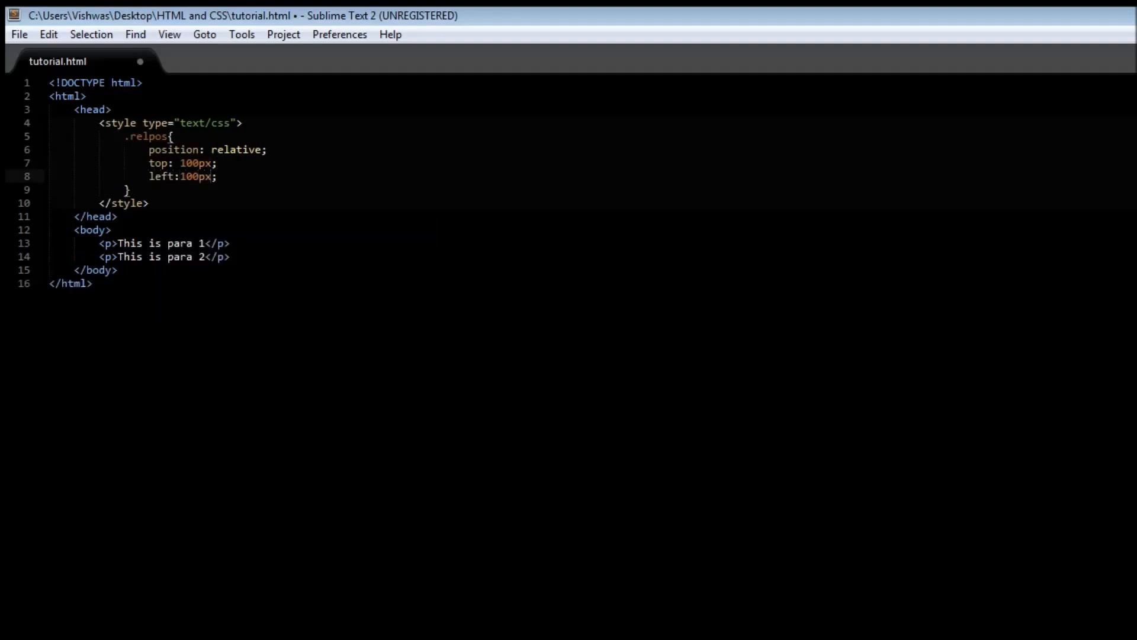
{"action": "key", "text": "ctrl+s"}
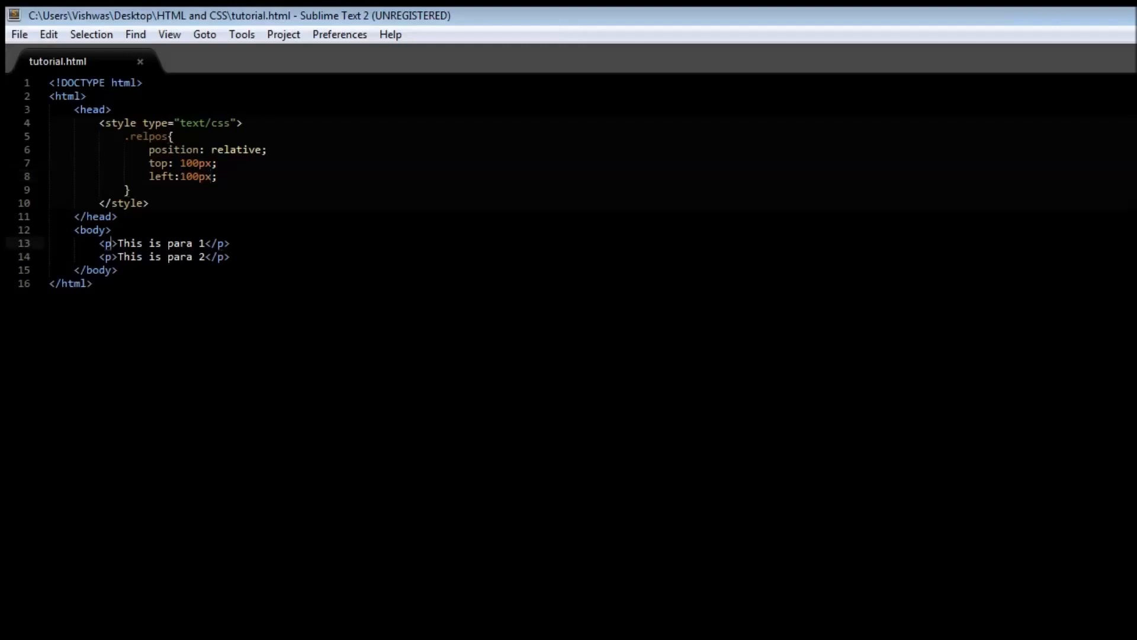
- Give the first <p> tag class="relpos" and save the file
{"action": "type", "text": "class"}
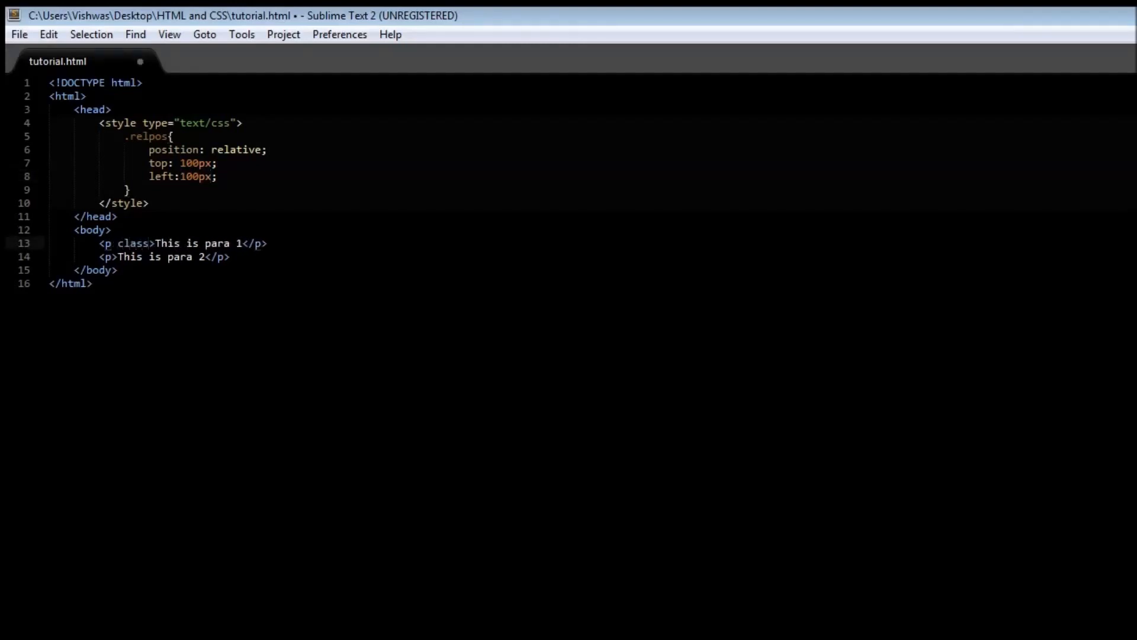
{"action": "type", "text": "\"\""}
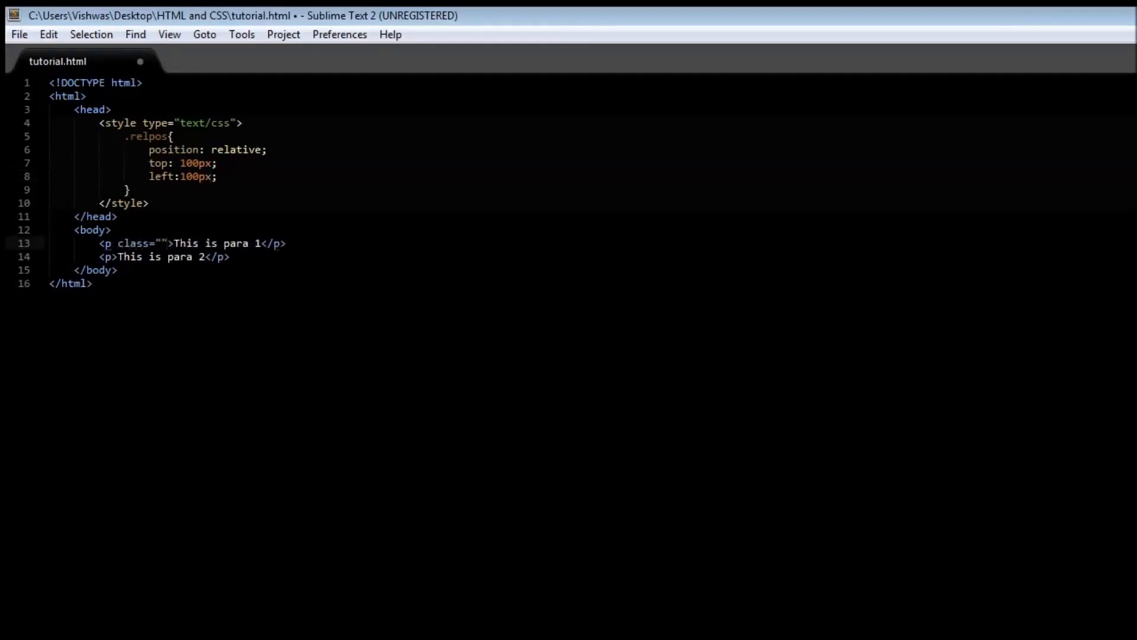
{"action": "type", "text": "relpos"}
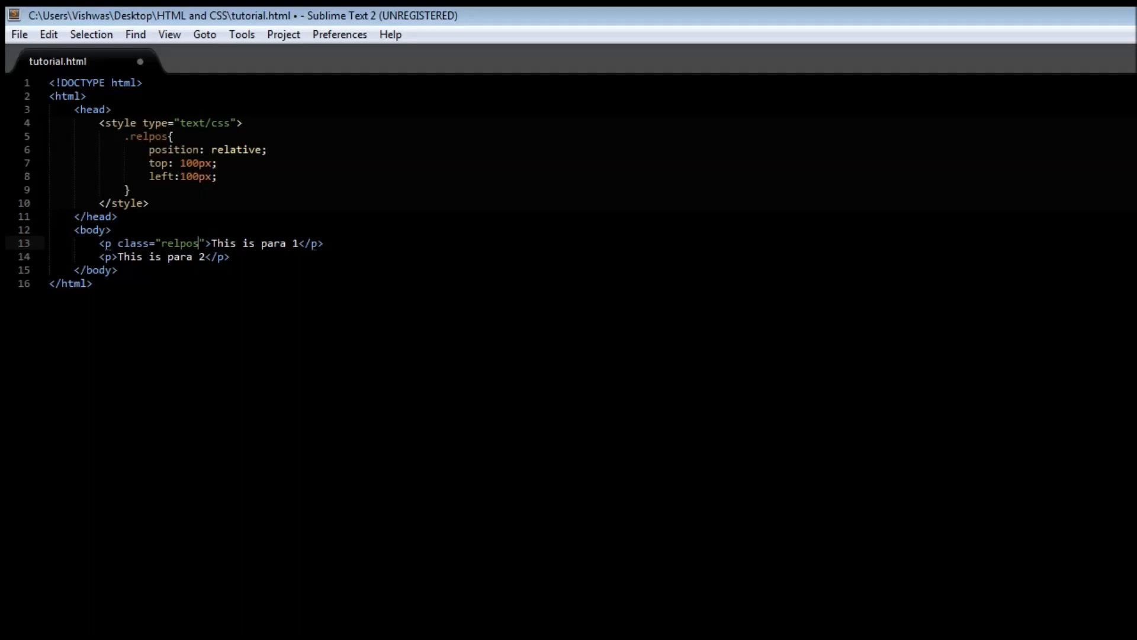
{"action": "key", "text": "ctrl+s"}
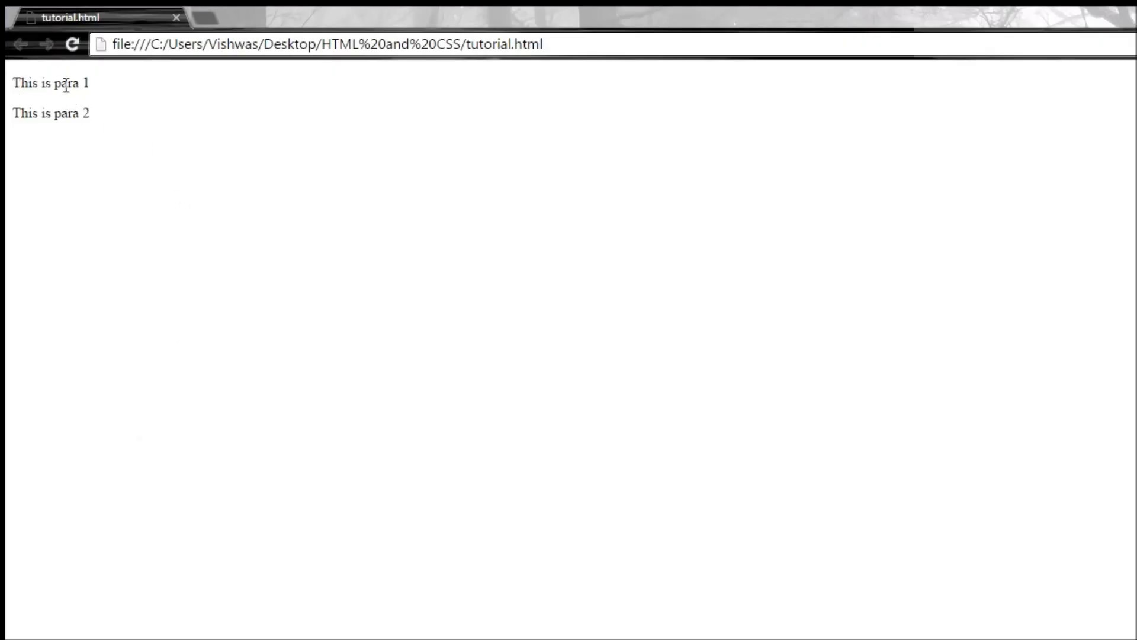
- Reload tutorial.html in Chrome so para 1 shifts 100px down and right
{"action": "left_click", "coordinate": [72, 43]}
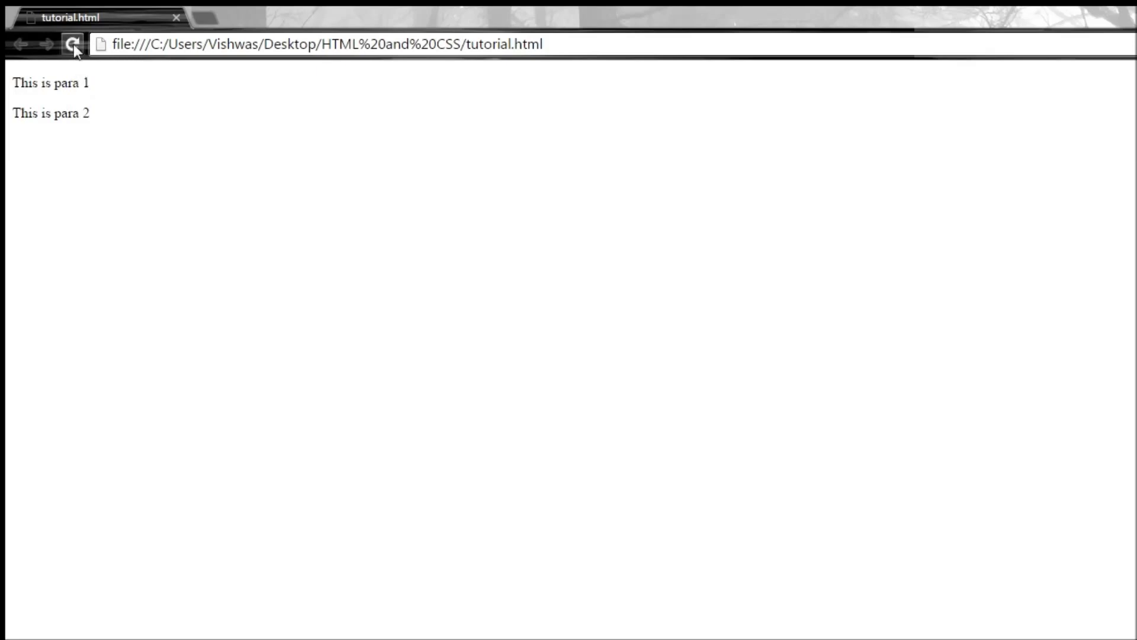
{"action": "left_click", "coordinate": [72, 44]}
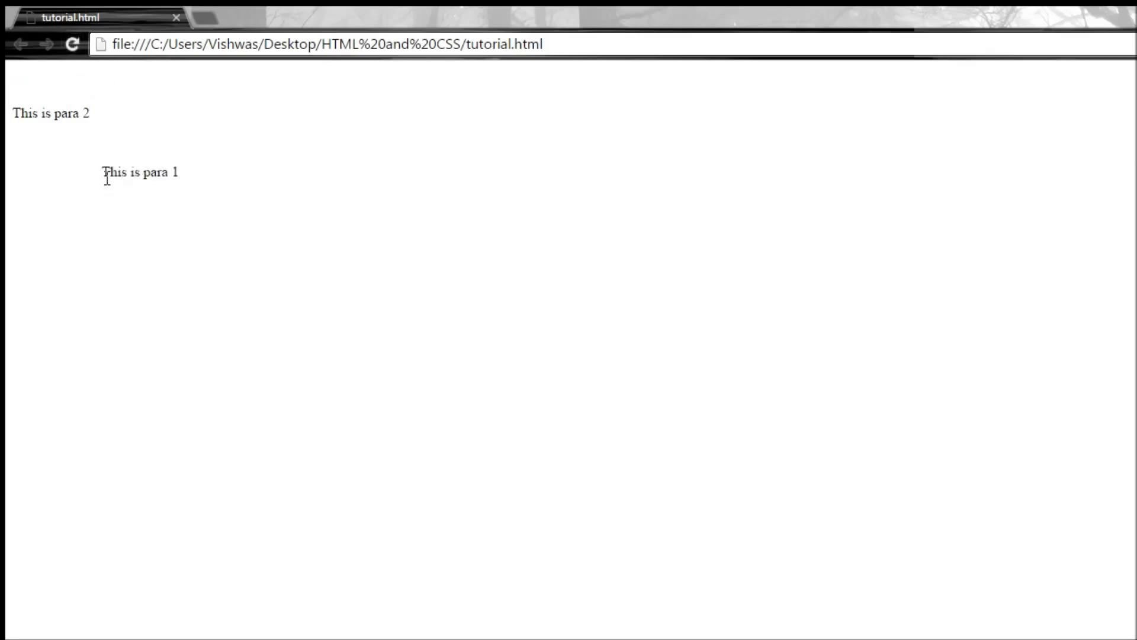
{"action": "mouse_move", "coordinate": [198, 162]}
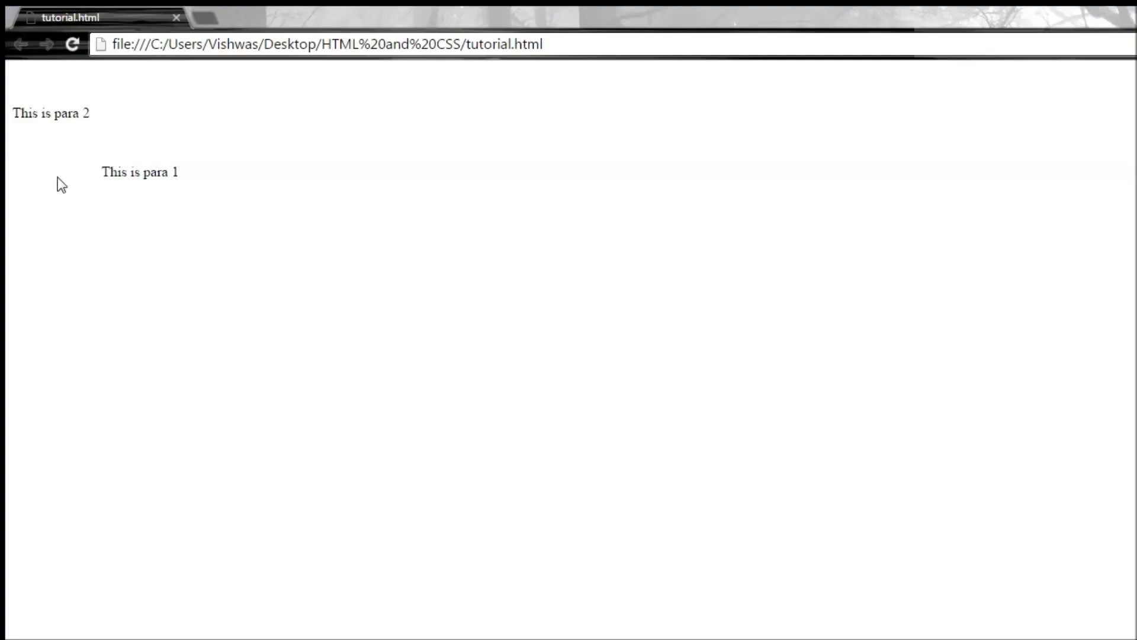
{"action": "mouse_move", "coordinate": [108, 194]}
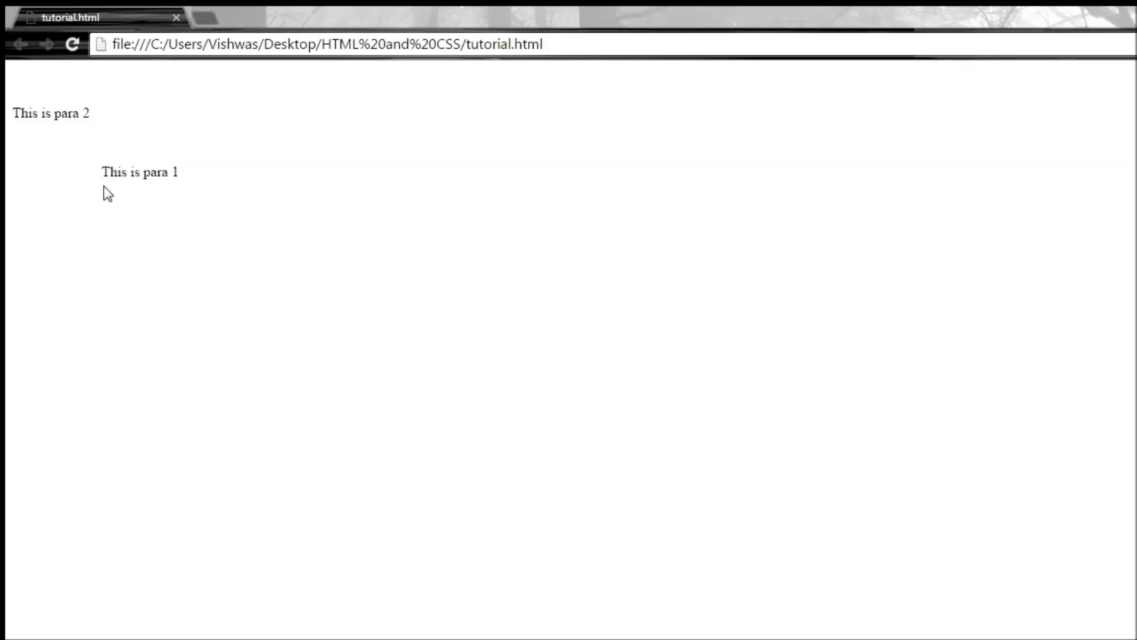
{"action": "mouse_move", "coordinate": [32, 91]}
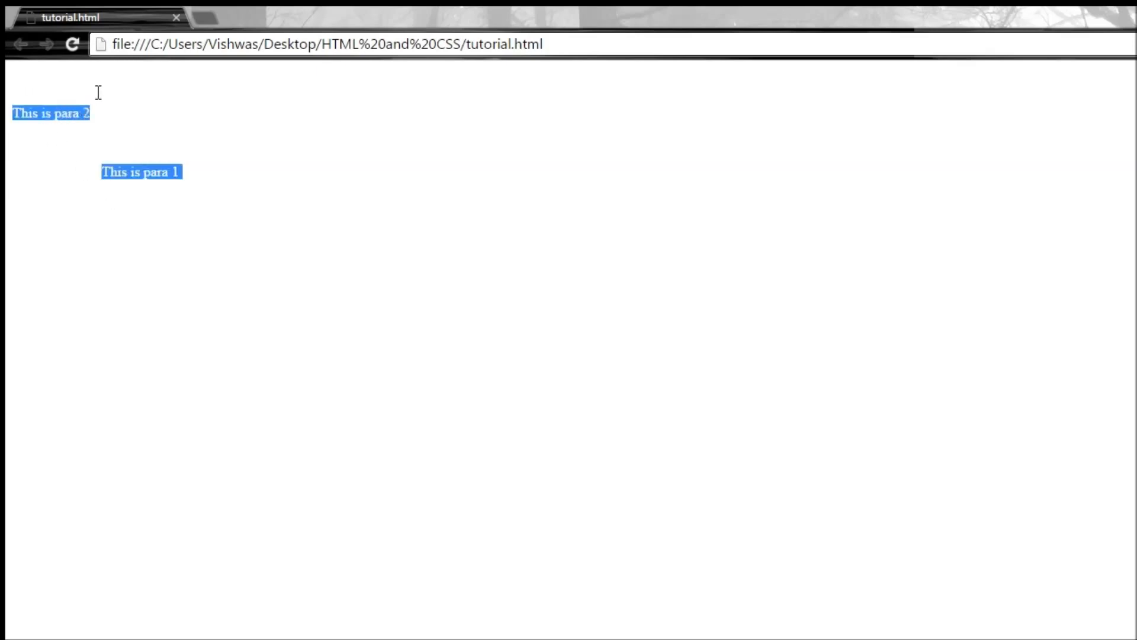
{"action": "left_click", "coordinate": [28, 95]}
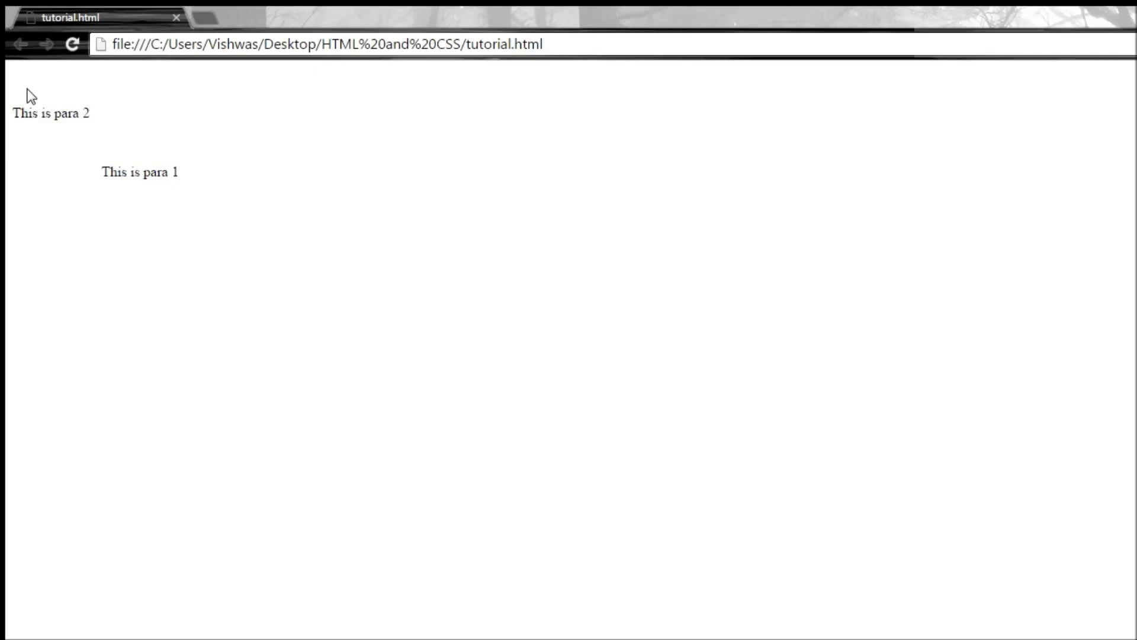
{"action": "mouse_move", "coordinate": [59, 98]}
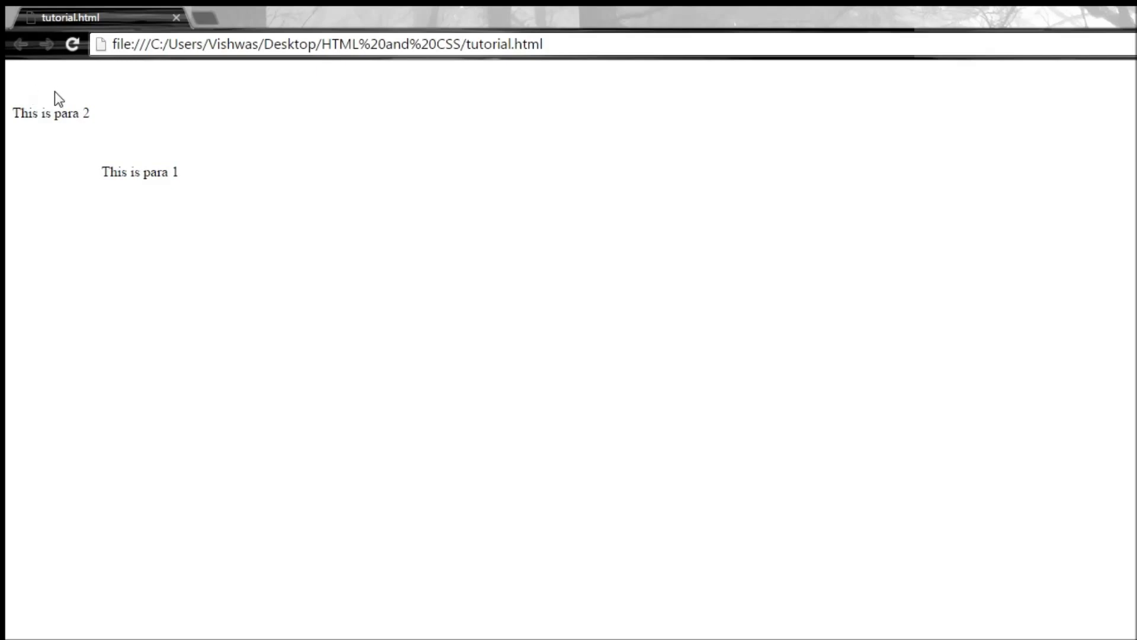
{"action": "mouse_move", "coordinate": [38, 98]}
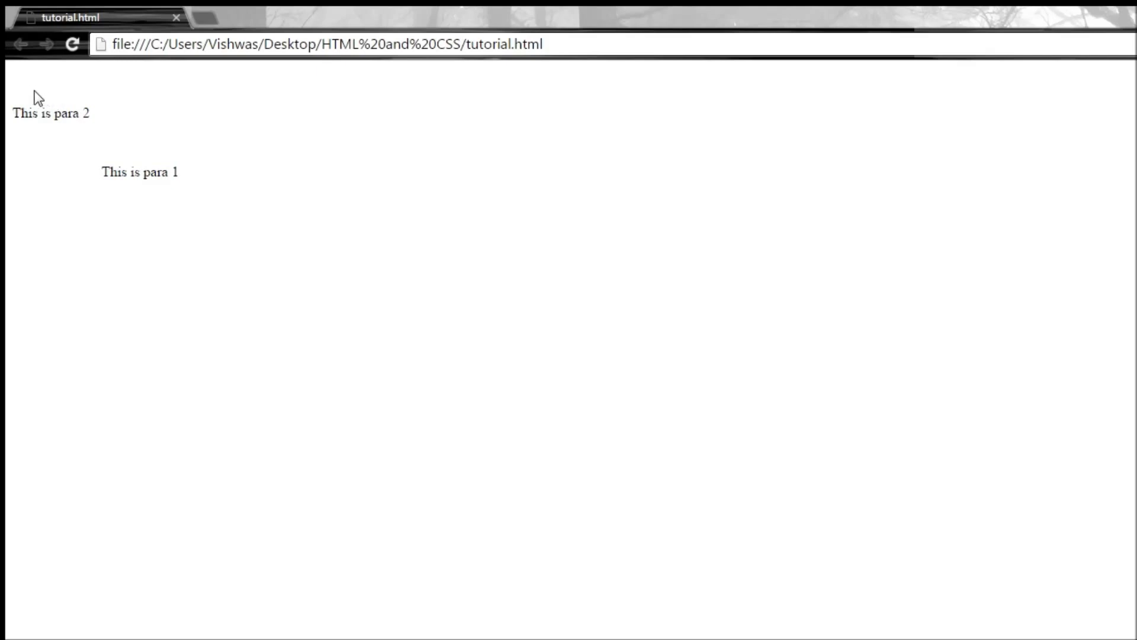
{"action": "mouse_move", "coordinate": [57, 92]}
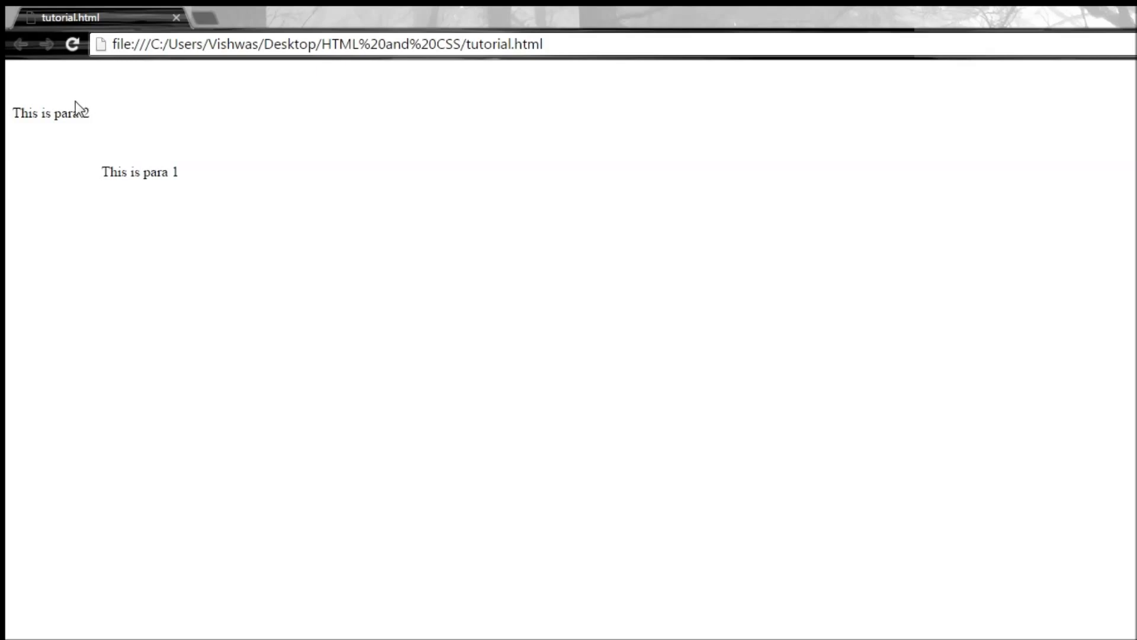
{"action": "mouse_move", "coordinate": [49, 106]}
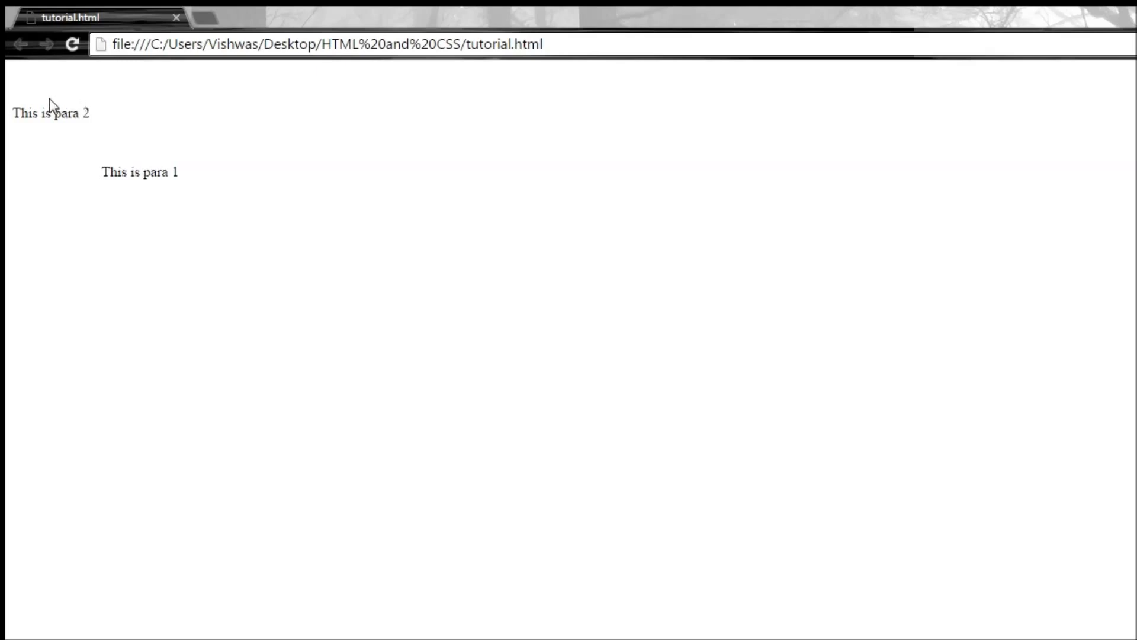
{"action": "mouse_move", "coordinate": [202, 141]}
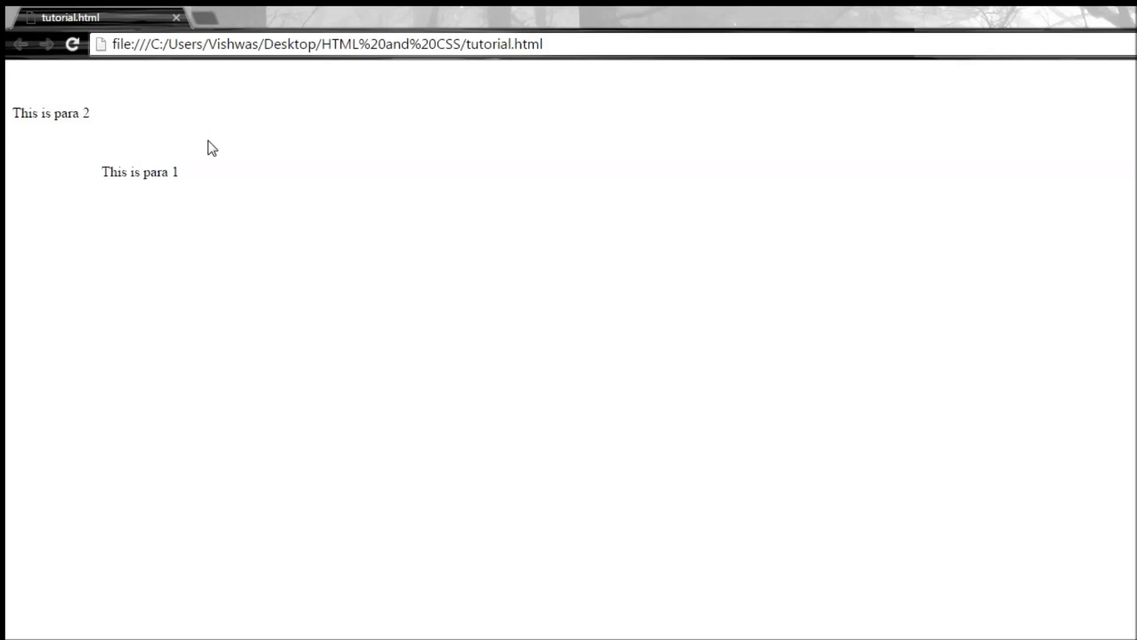
{"action": "mouse_move", "coordinate": [254, 550]}
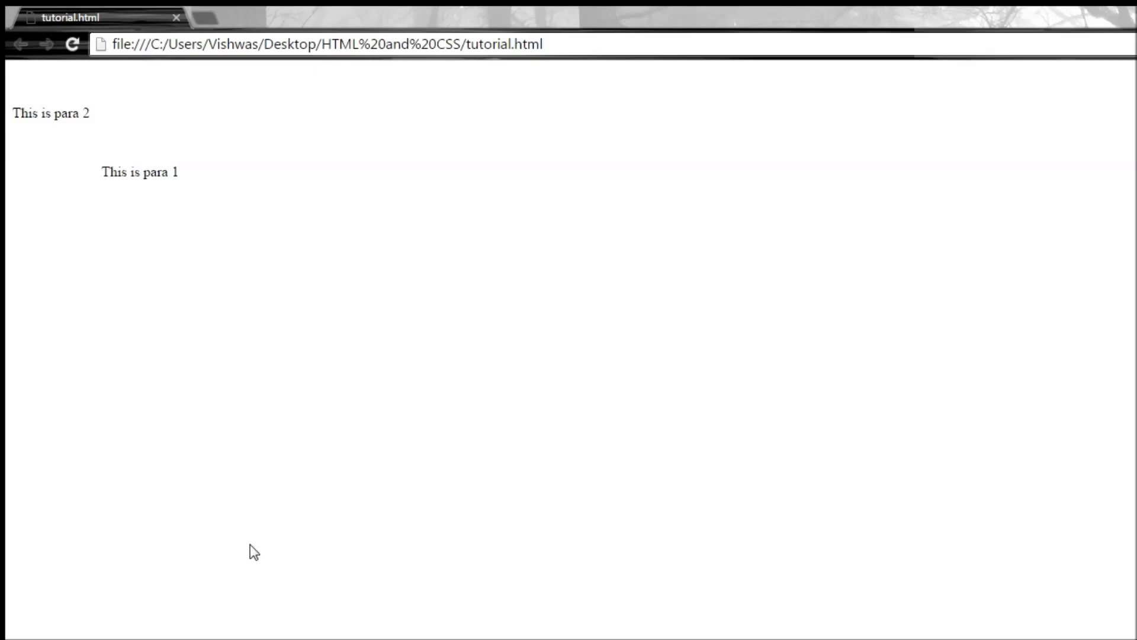
{"action": "mouse_move", "coordinate": [224, 422]}
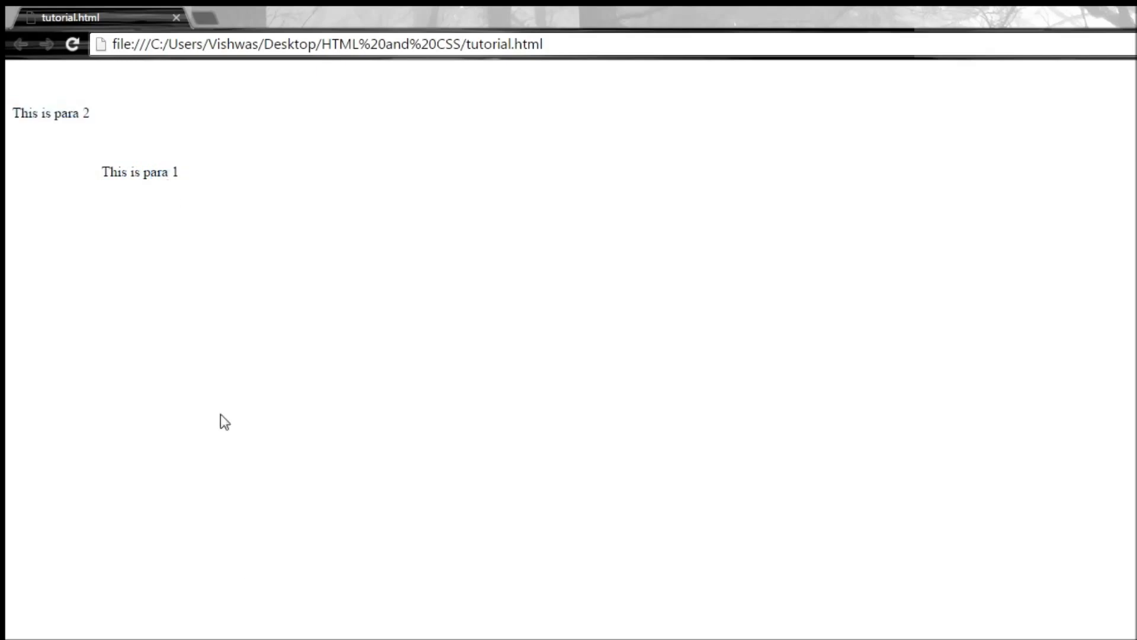